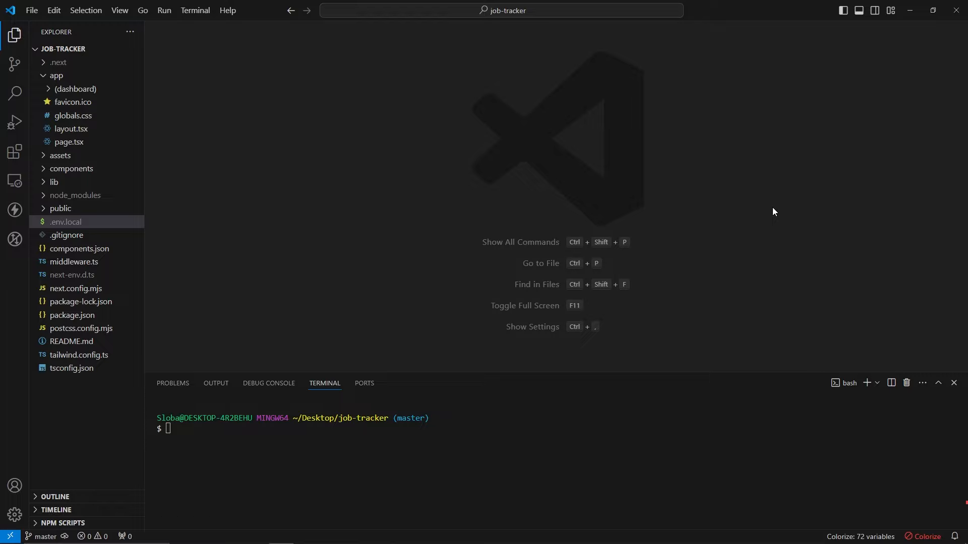
pyautogui.moveTo(480, 120)
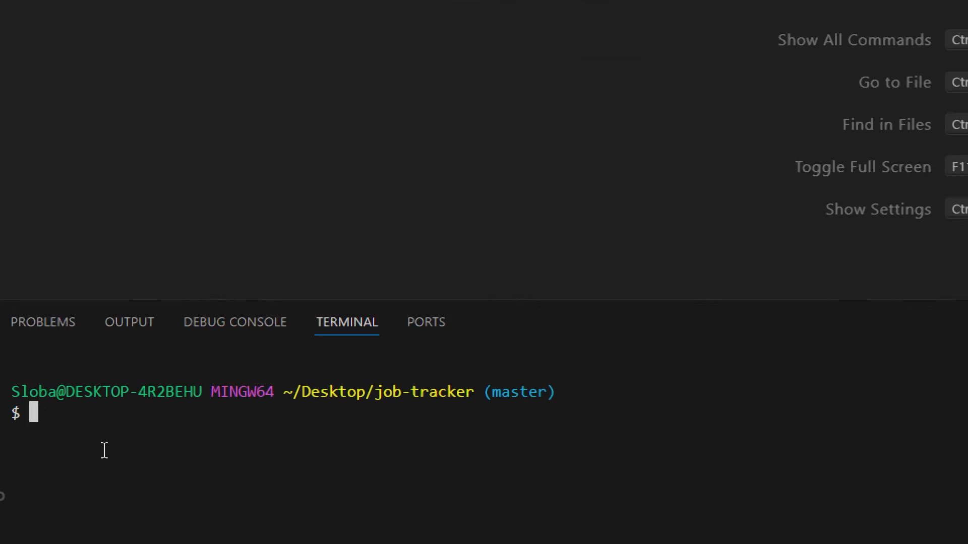
# - Install lucide-react with npm i lucide-react in the job-tracker terminal
pyautogui.write('npm')
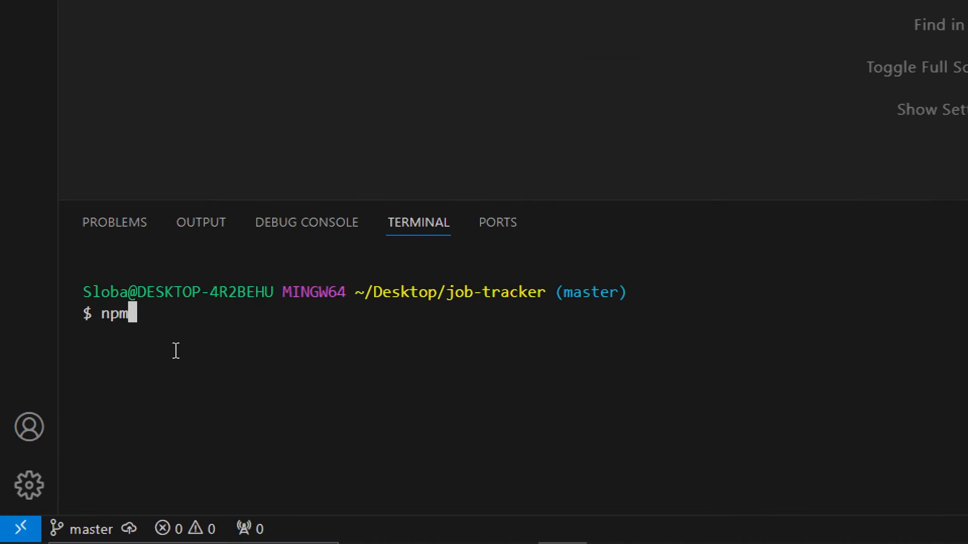
pyautogui.write('i lucide')
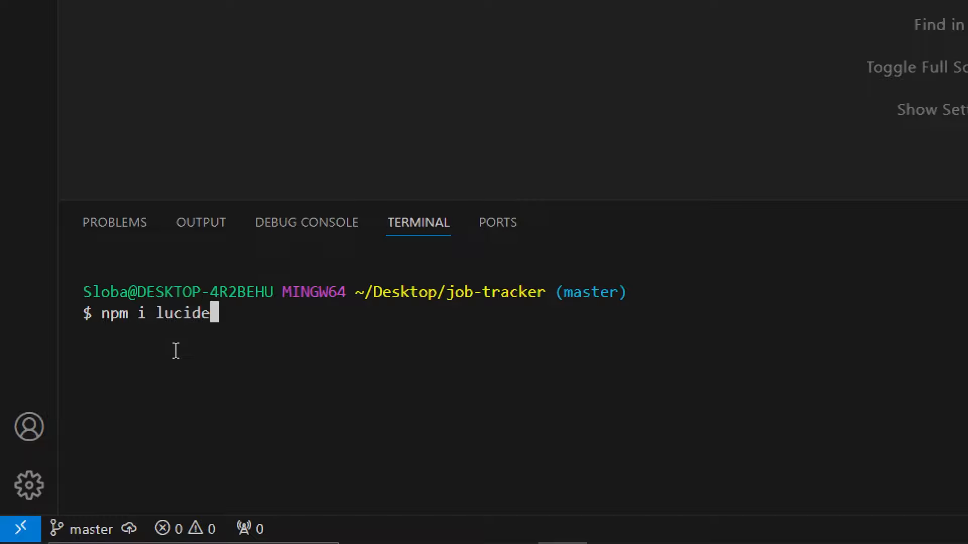
pyautogui.write('-react')
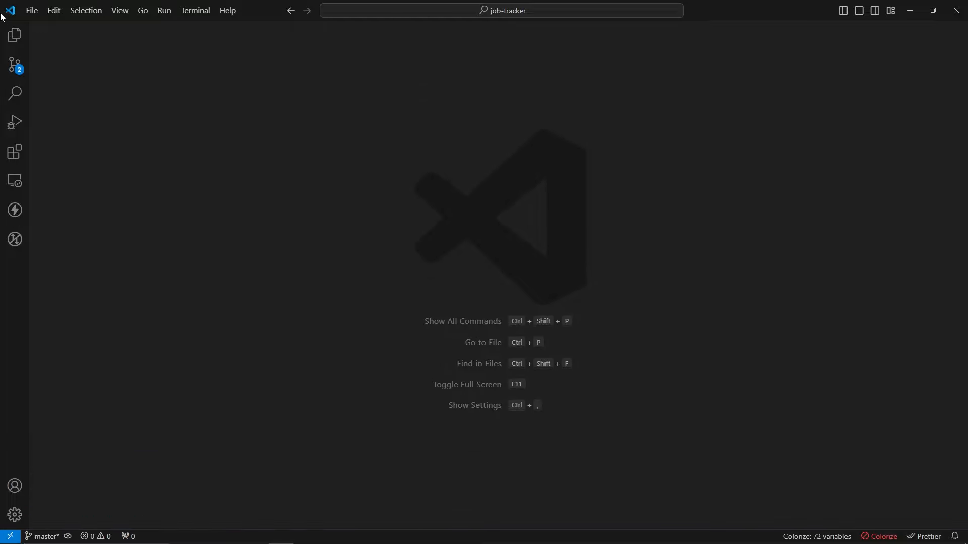
# - Create a utils folder at the project root containing a new links.tsx file
pyautogui.click(15, 36)
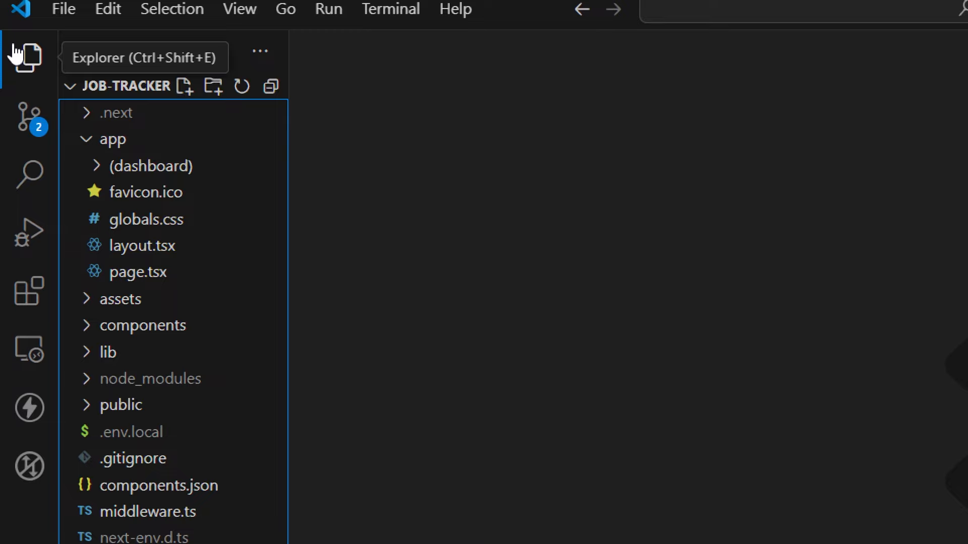
pyautogui.click(112, 139)
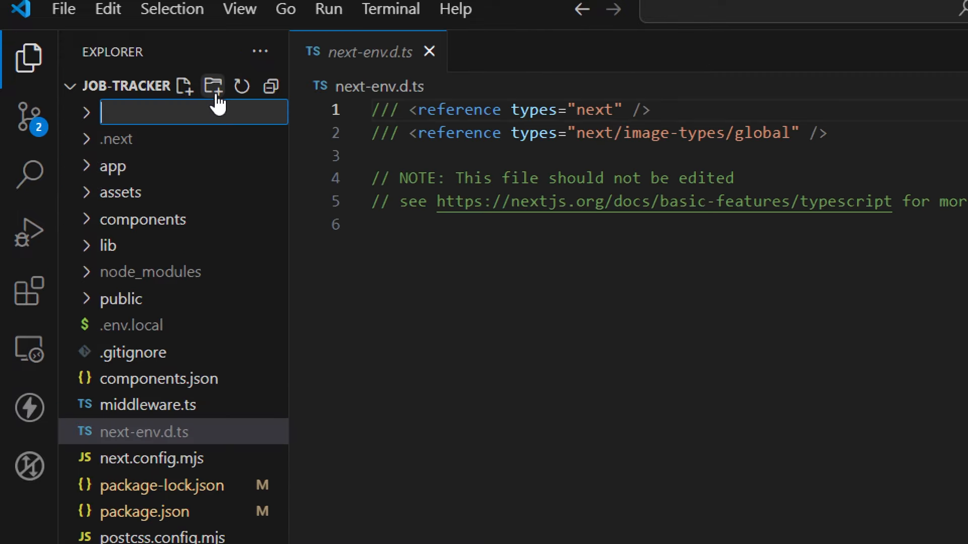
pyautogui.write('ut')
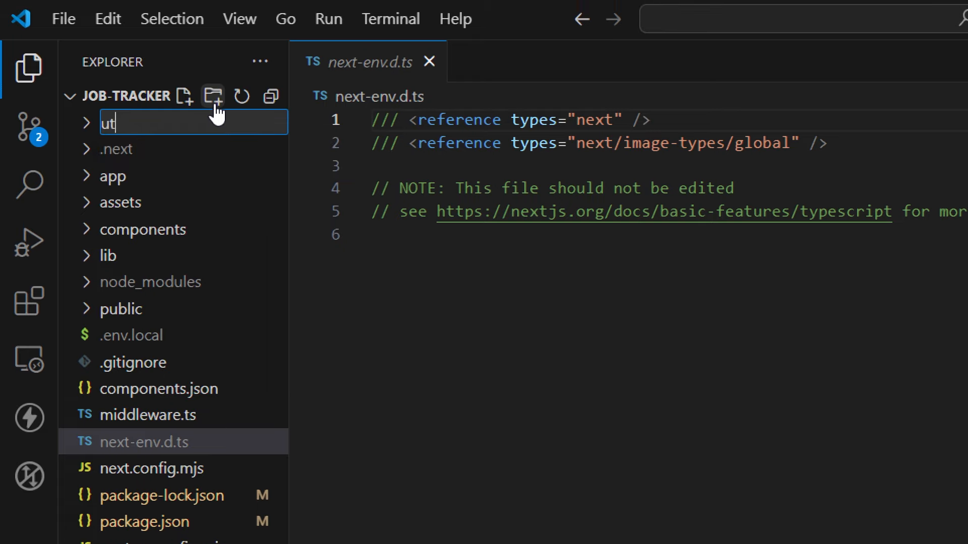
pyautogui.press('Enter')
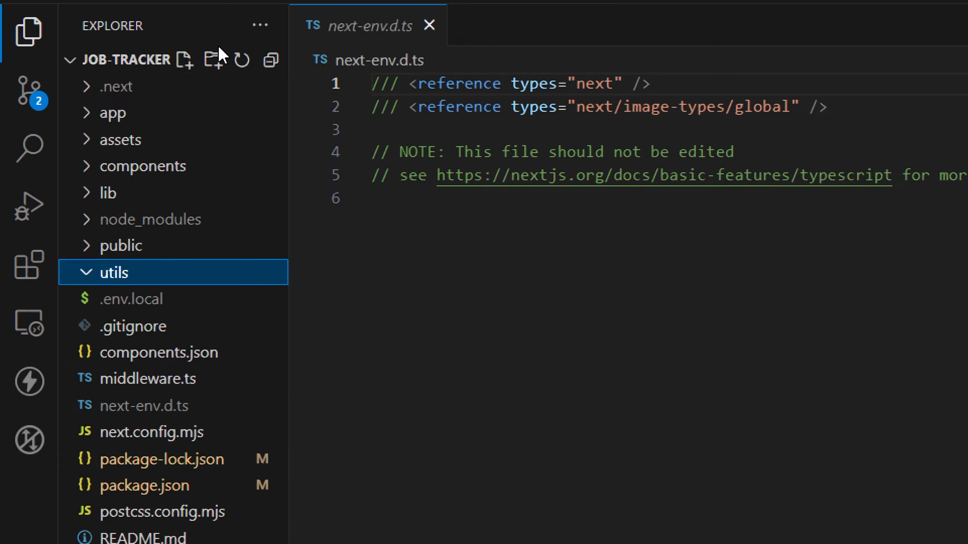
pyautogui.click(184, 60)
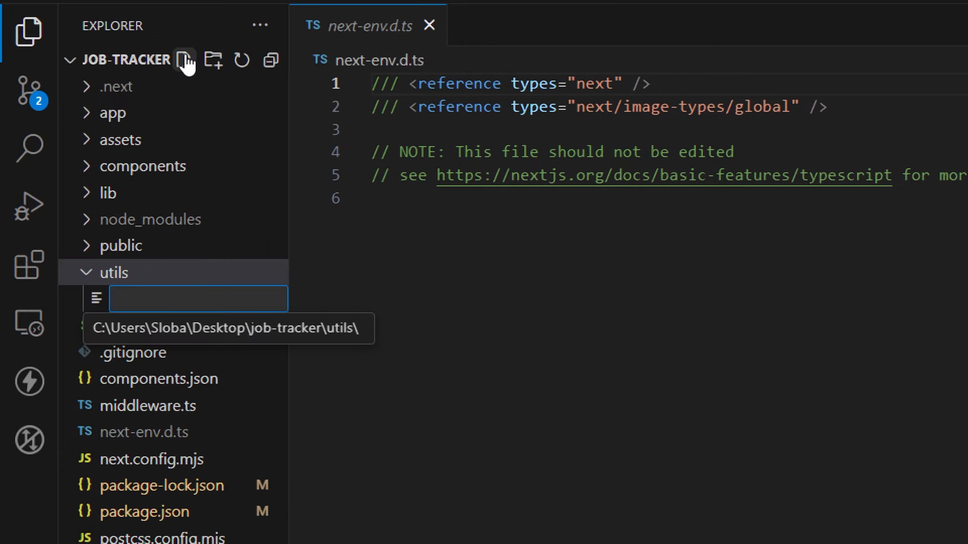
pyautogui.write('links.tsx')
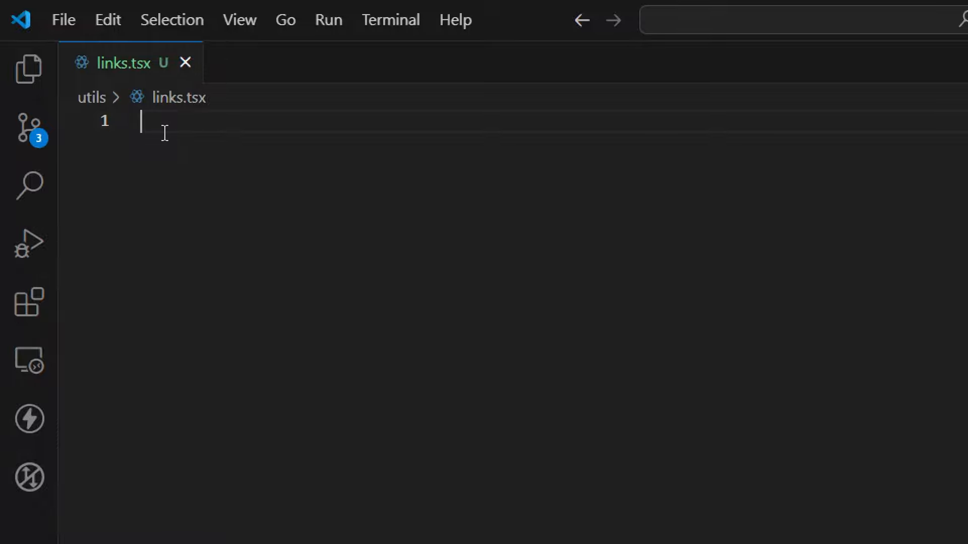
# - Declare type NavLink with href: string and label: string fields
pyautogui.write('type N')
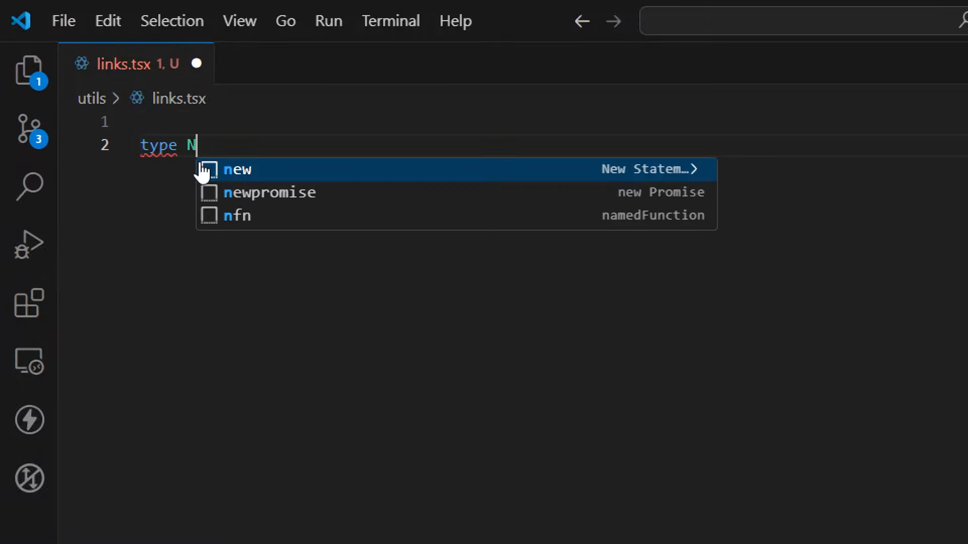
pyautogui.write('avLink')
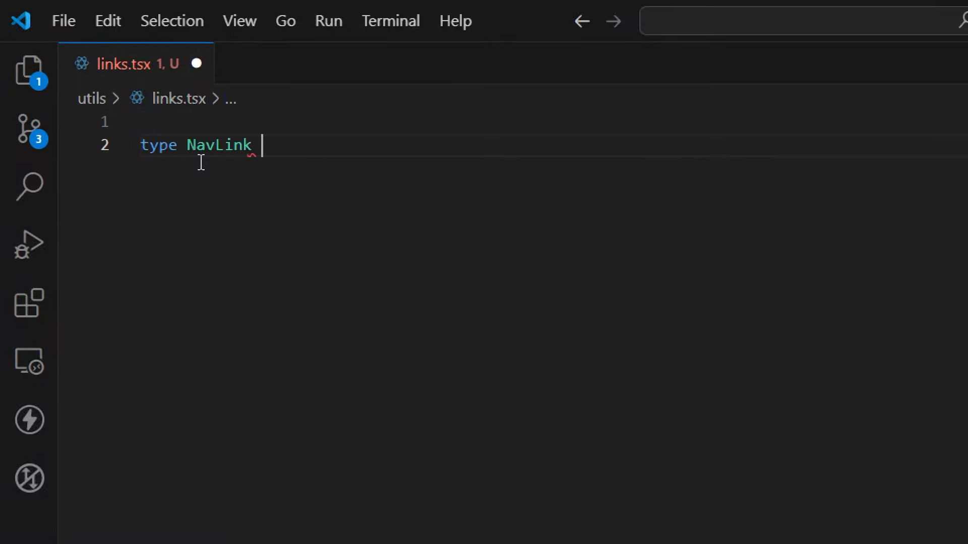
pyautogui.write('= {')
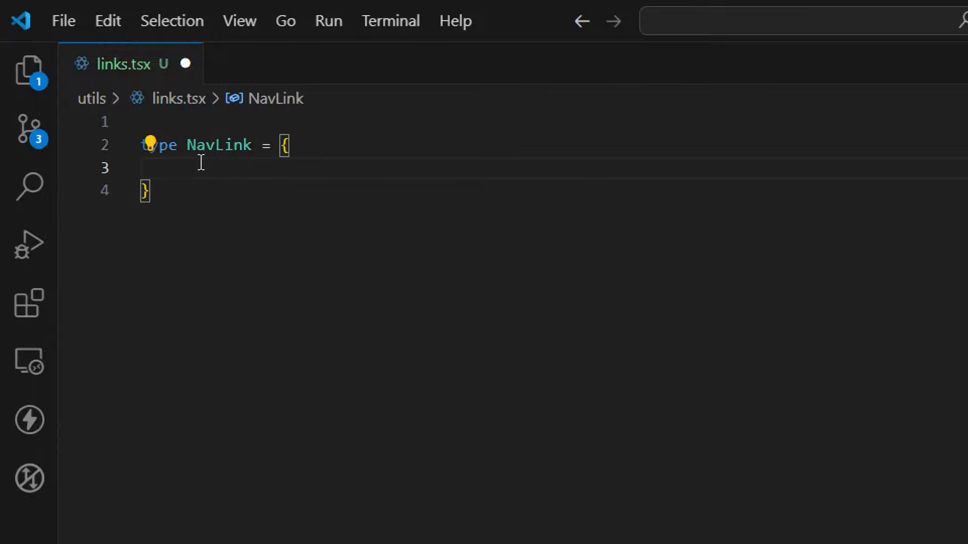
pyautogui.click(178, 168)
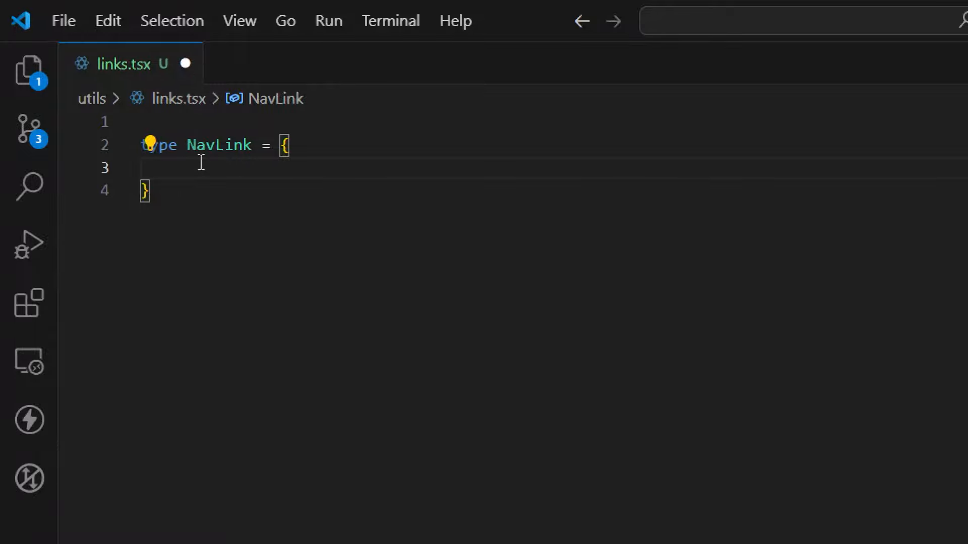
pyautogui.write('href: s')
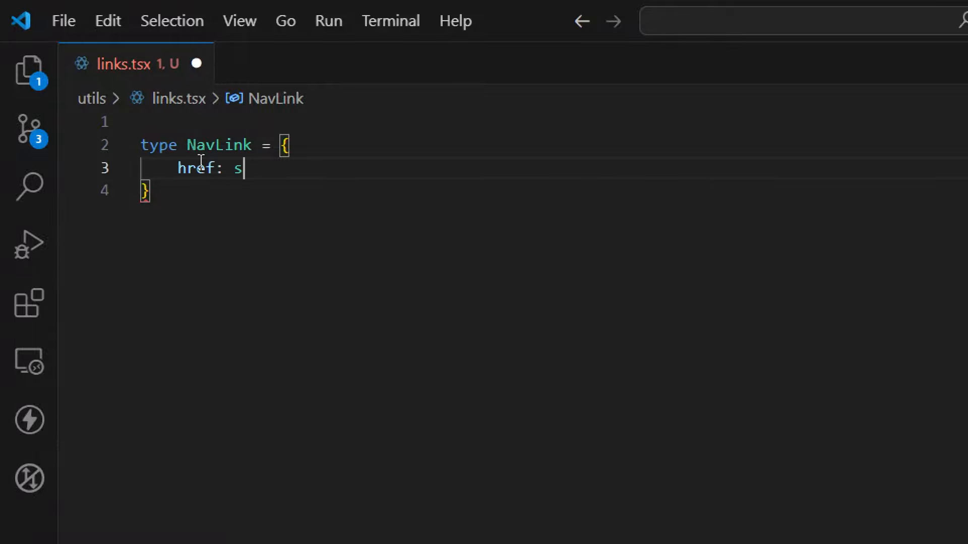
pyautogui.write('tring;')
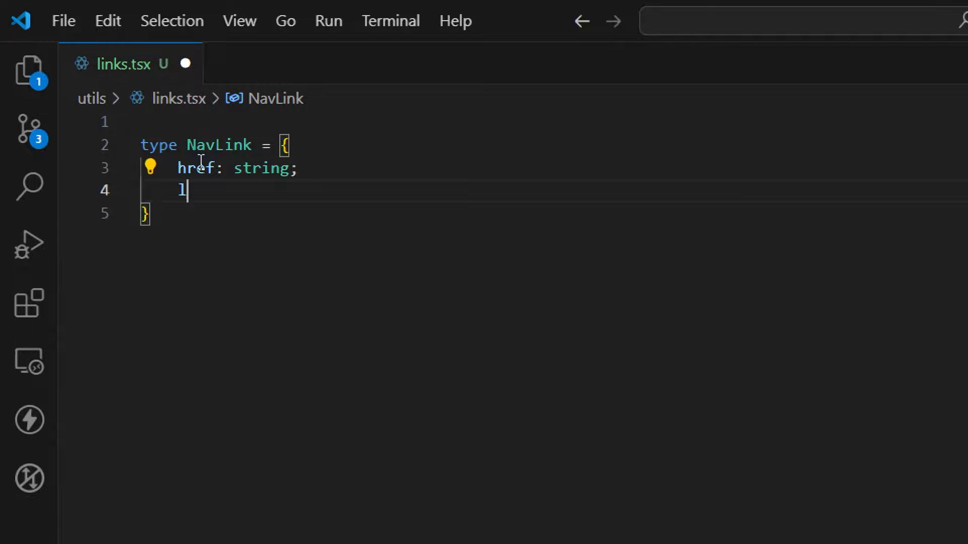
pyautogui.write('abel: string;')
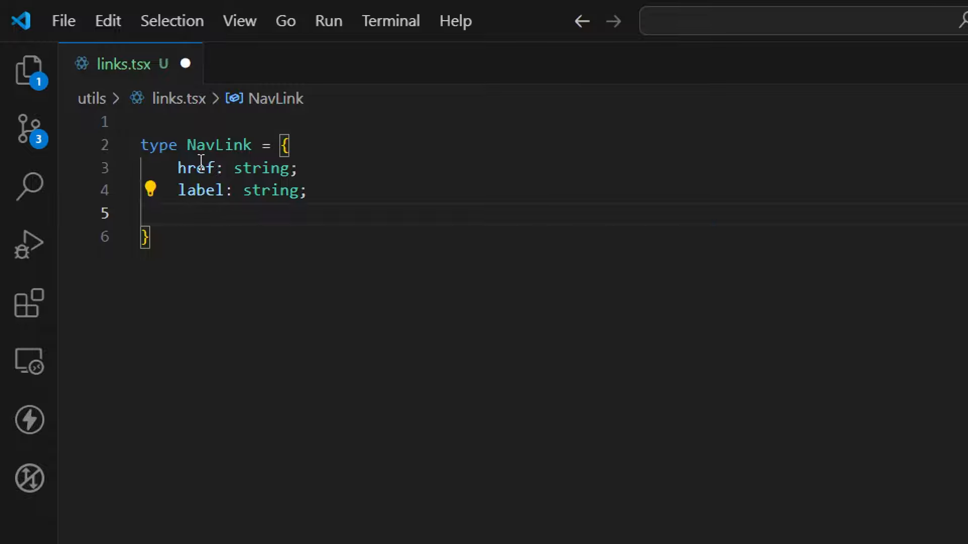
# - Add an icon field typed React.ReactNode to NavLink
pyautogui.write('icon:')
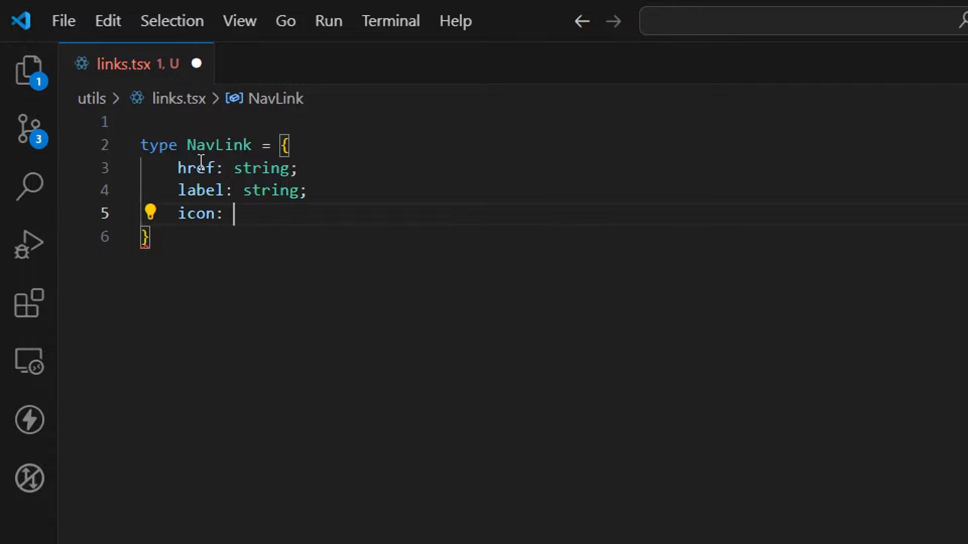
pyautogui.write('React.')
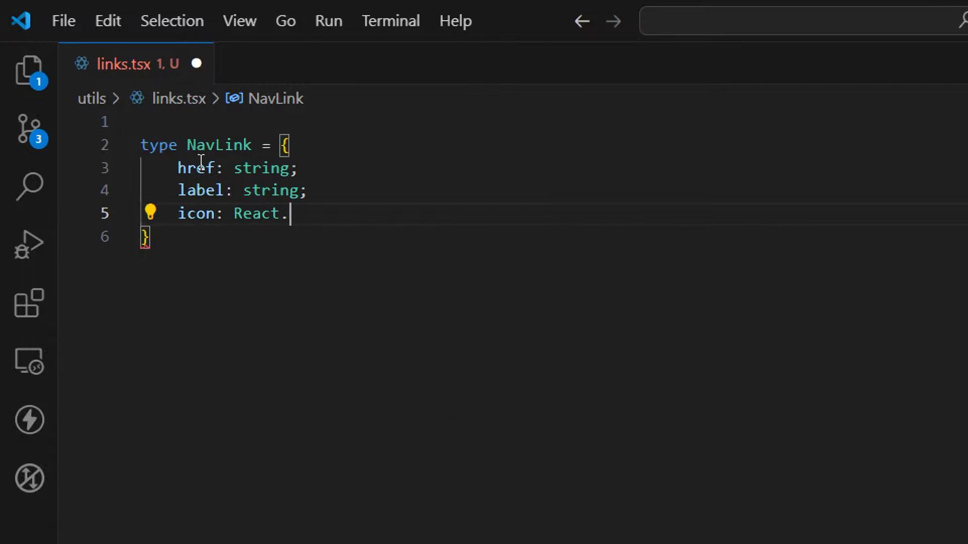
pyautogui.write('Reactno')
pyautogui.write('href')
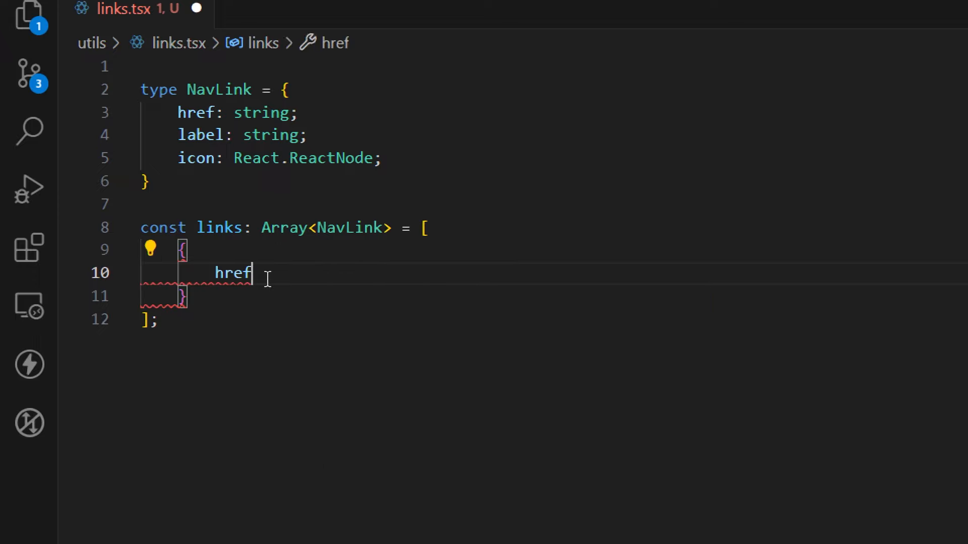
# - Give the first links entry href '/add-job', label 'add job', and begin its icon property
pyautogui.write(": ''")
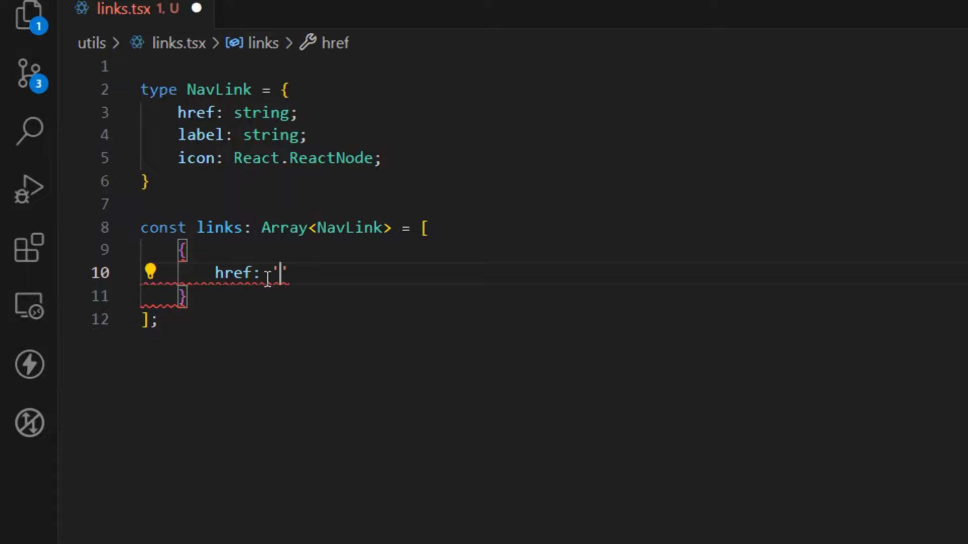
pyautogui.write('/add-job')
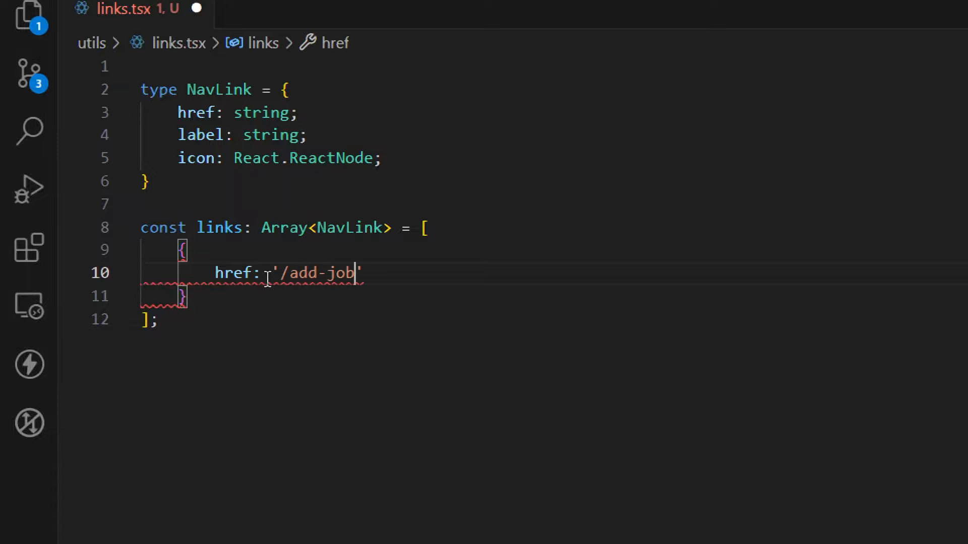
pyautogui.press('Enter')
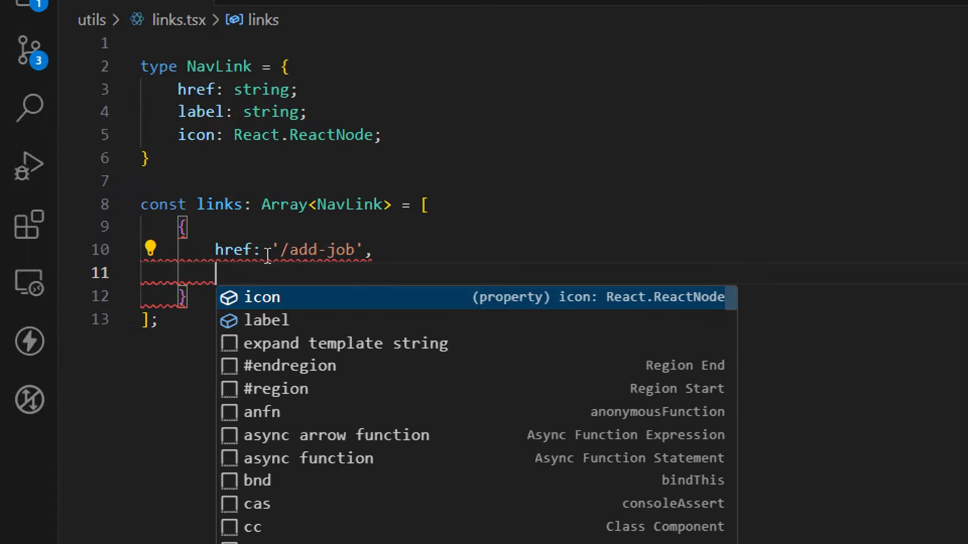
pyautogui.write("label: 'add job',")
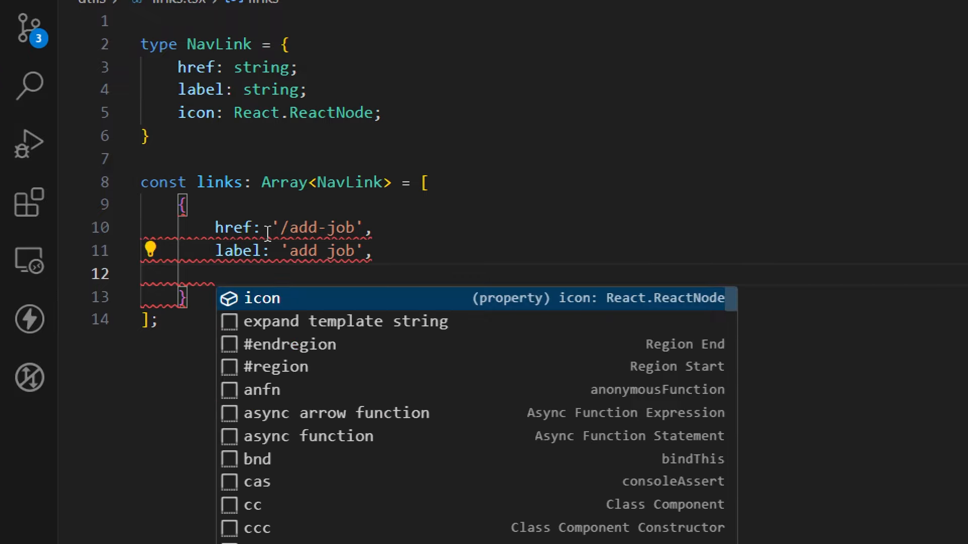
pyautogui.write('icon:')
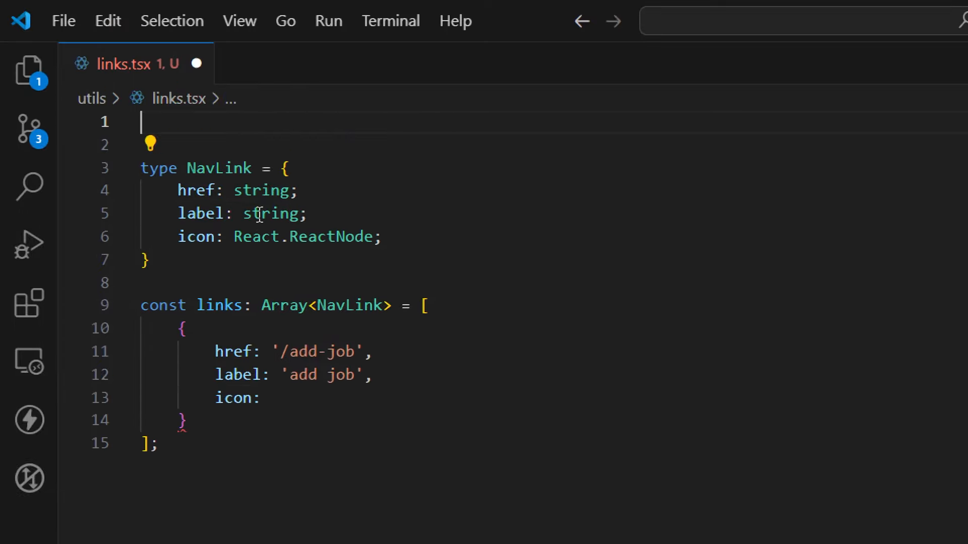
# - Import { Layers } from 'lucide-react' at the top of links.tsx
pyautogui.write('import { }')
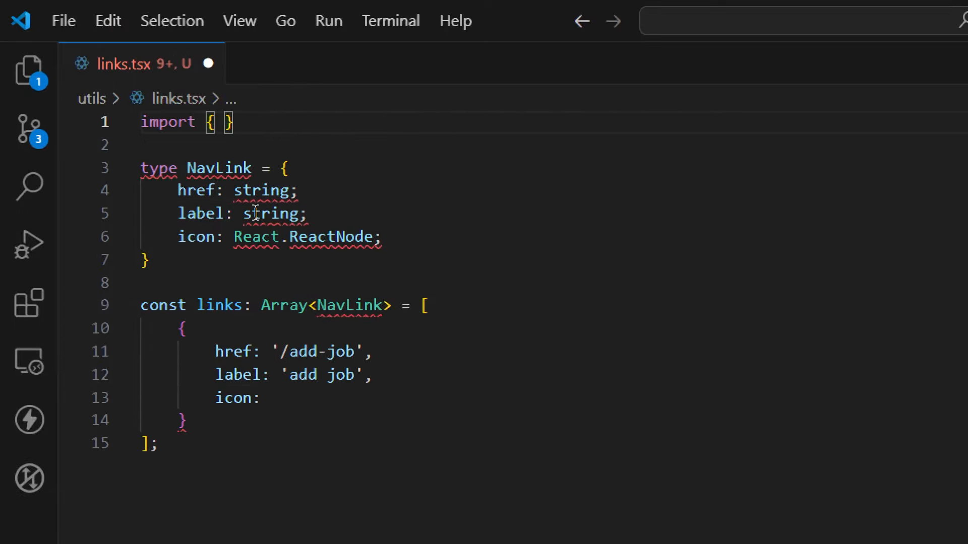
pyautogui.write('Layers')
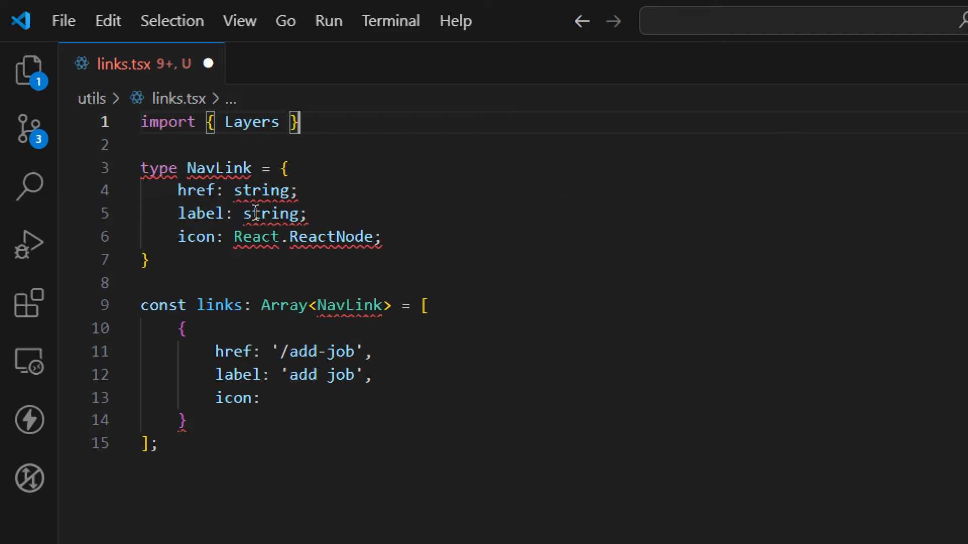
pyautogui.write("from 'lucide-react';")
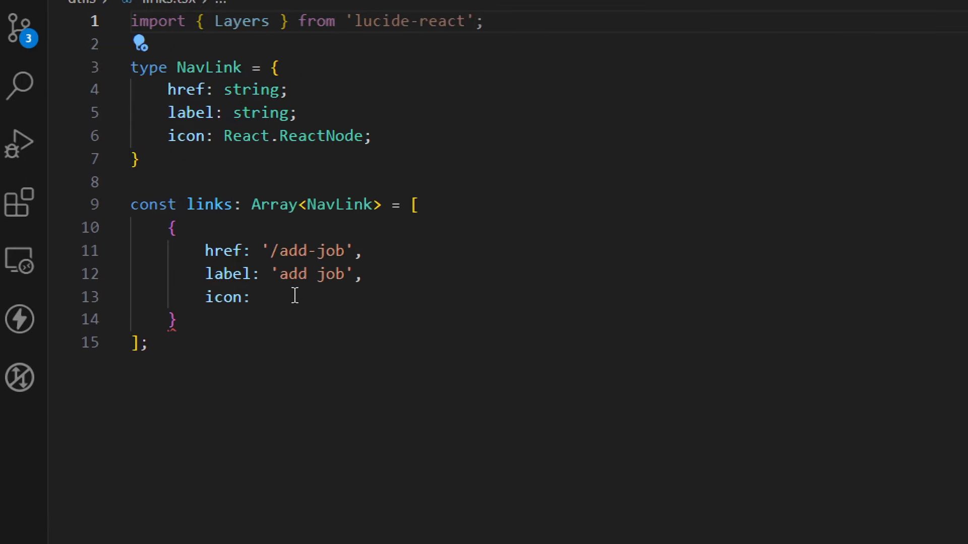
# - Set the add job entry's icon to <Layers /> and duplicate the entry
pyautogui.write('<Layers />')
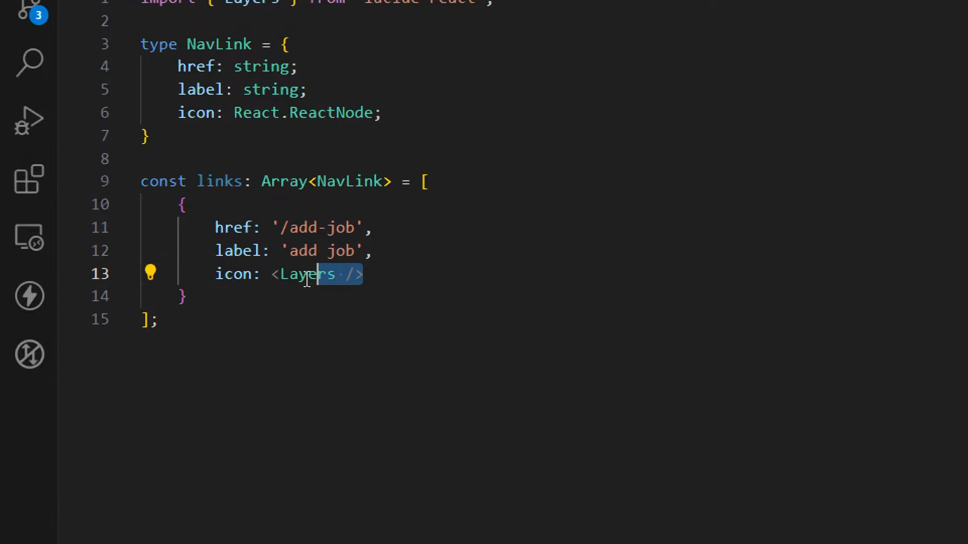
pyautogui.click(248, 296)
pyautogui.write(',')
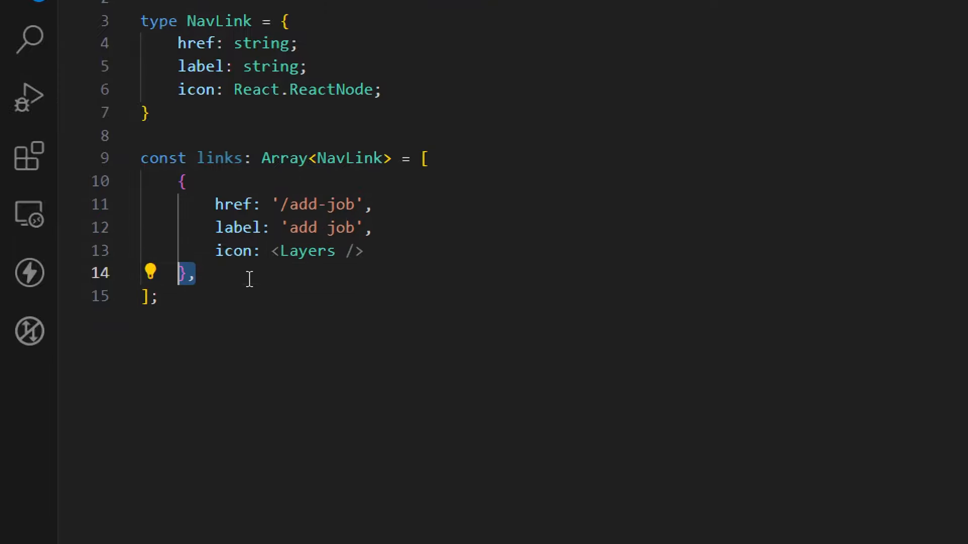
pyautogui.press('Enter')
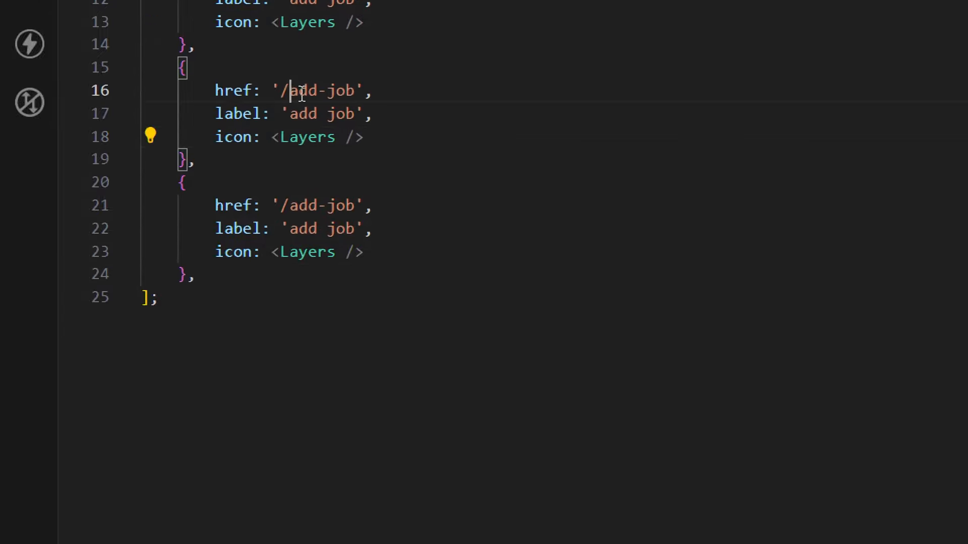
# - Change the second entry to href '/jobs', label 'jobs' with an AppWindow icon
pyautogui.doubleClick(302, 90)
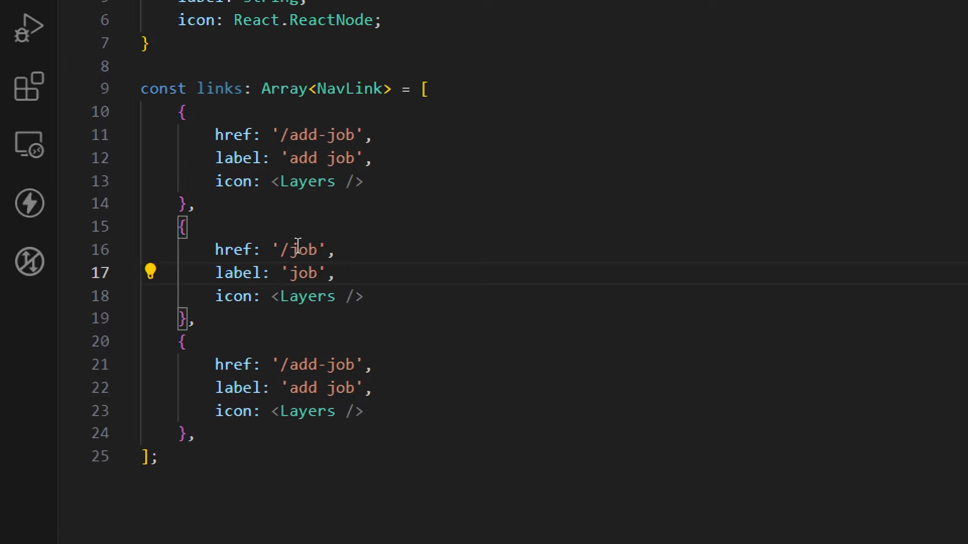
pyautogui.write('s')
pyautogui.click(275, 249)
pyautogui.write('s')
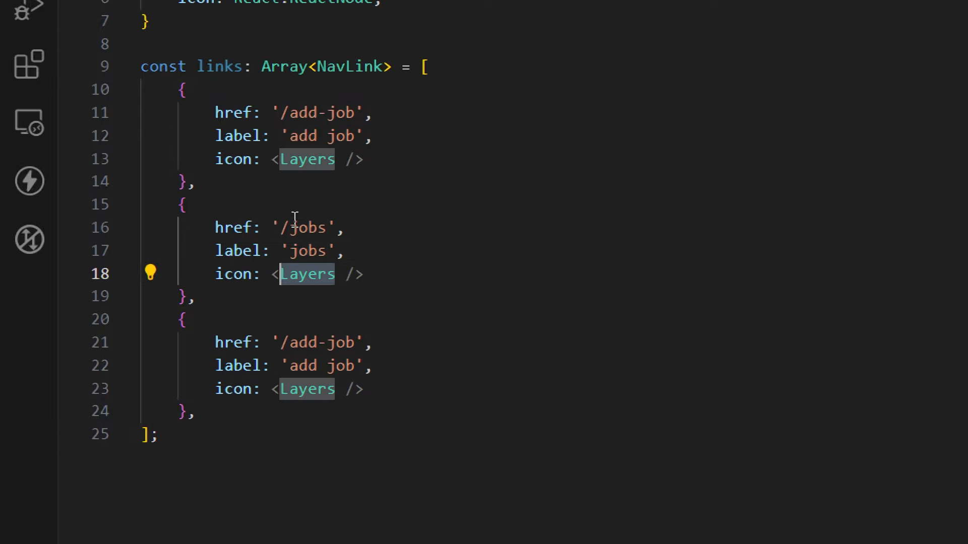
pyautogui.write('AppWindow')
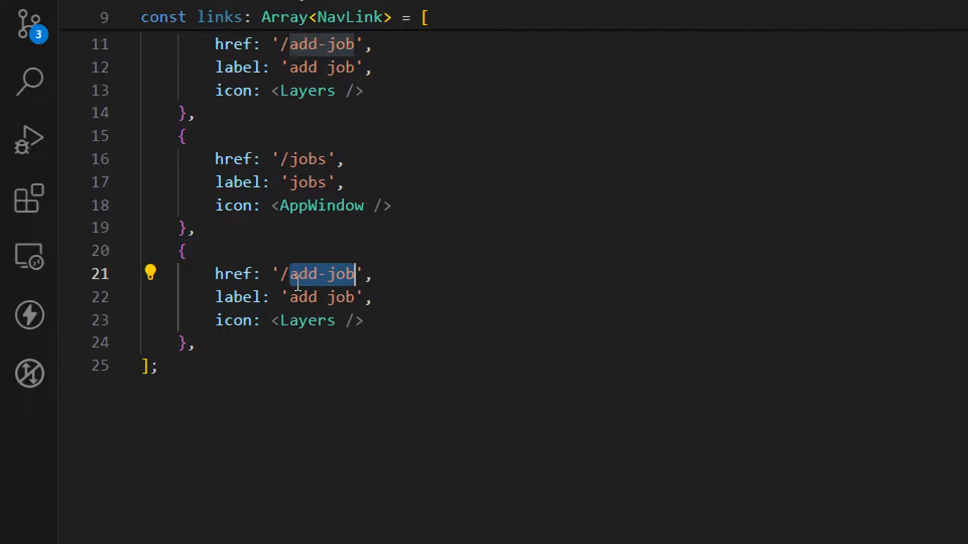
# - Change the third entry to href '/stats', label 'stats' with an AreaChart icon, importing the icons
pyautogui.write('stats')
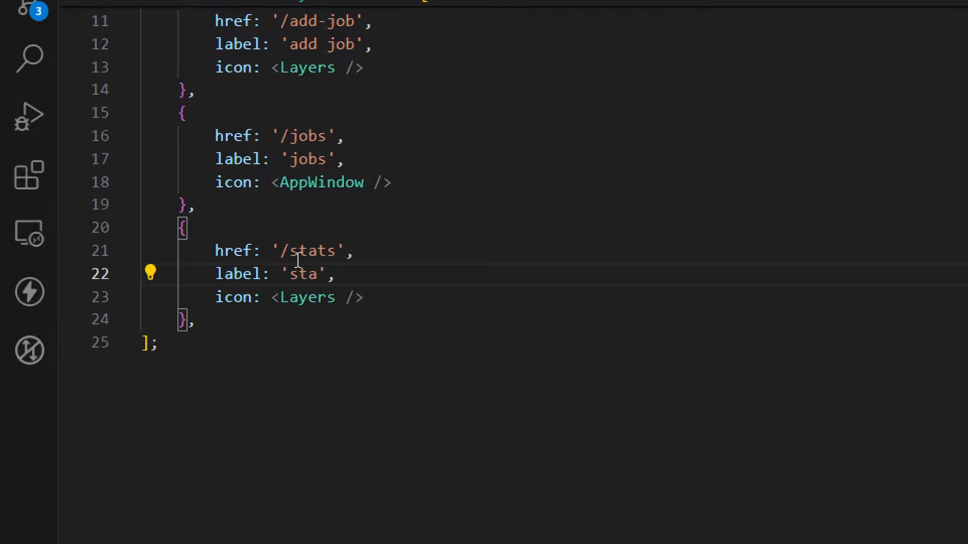
pyautogui.write('ts')
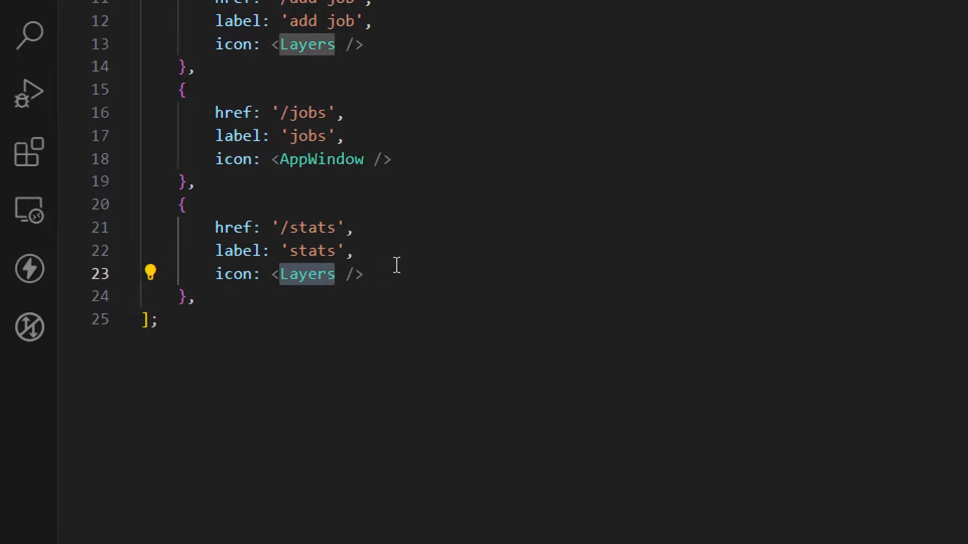
pyautogui.write('AreaChart')
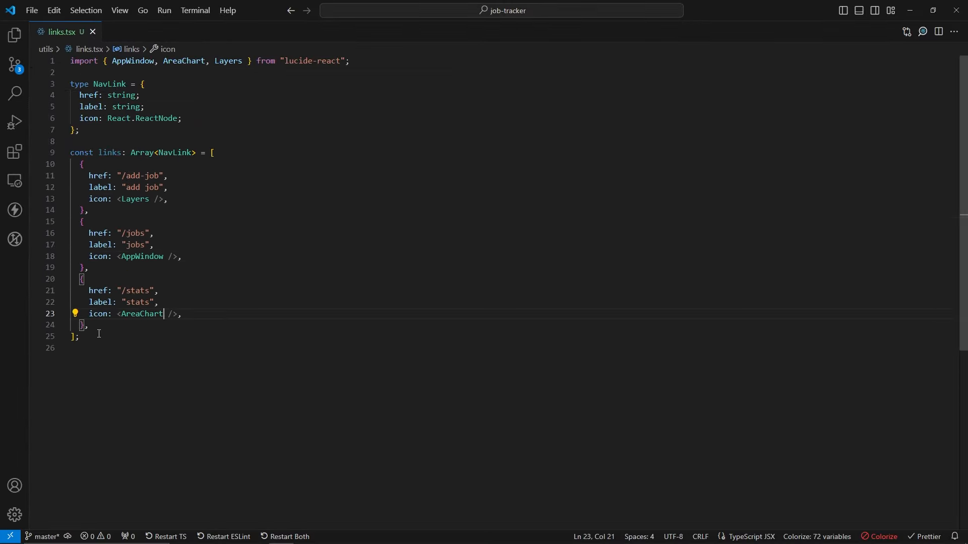
pyautogui.click(78, 130)
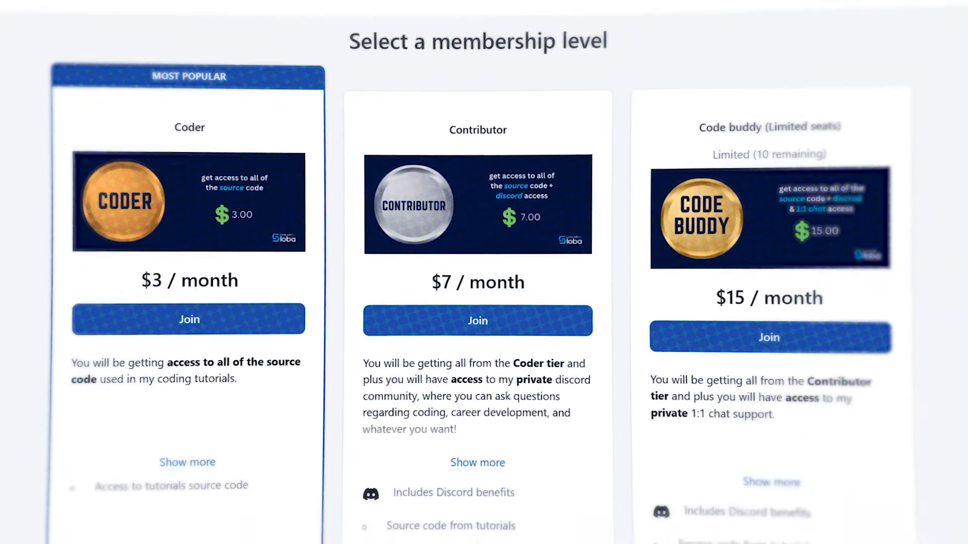
pyautogui.scroll(-3)
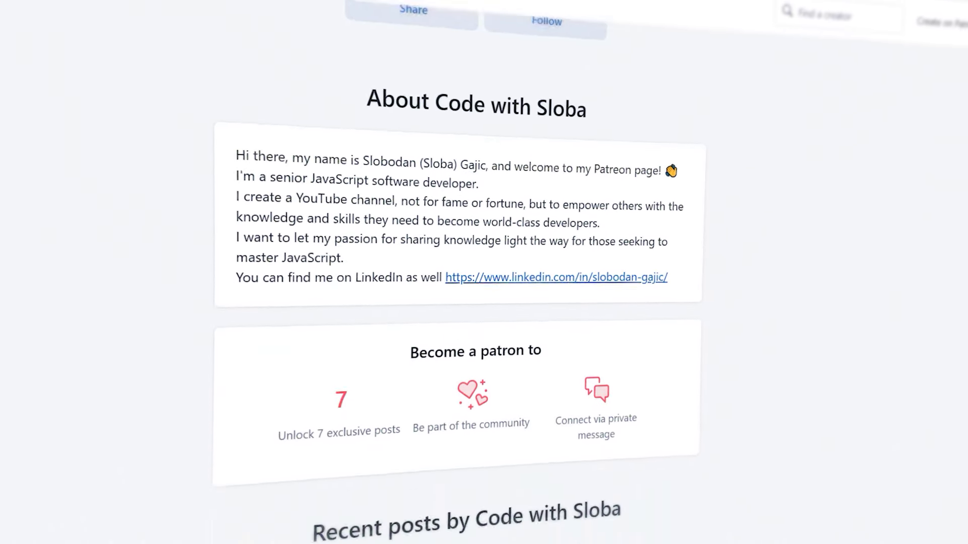
pyautogui.scroll(-3)
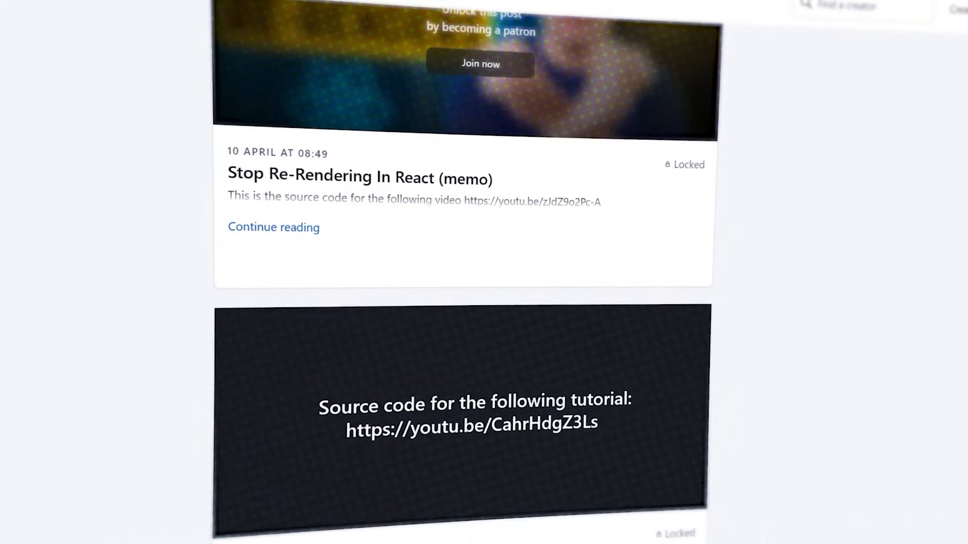
pyautogui.scroll(-3)
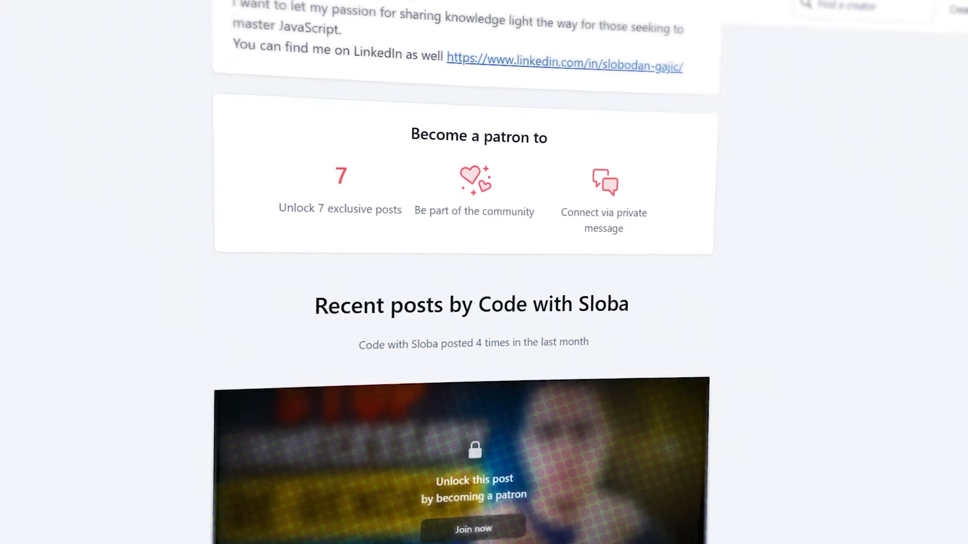